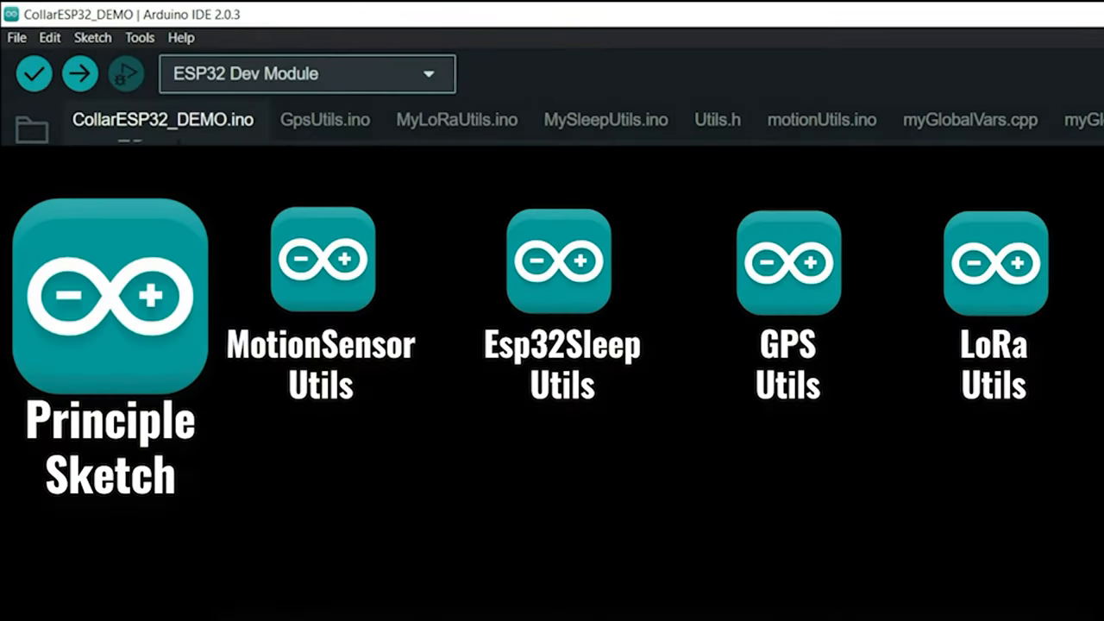
# Create the SdCardUtils.ino tab and write the setupSdCard() and writeFileToCard() stubs.
pyautogui.click(320, 260)
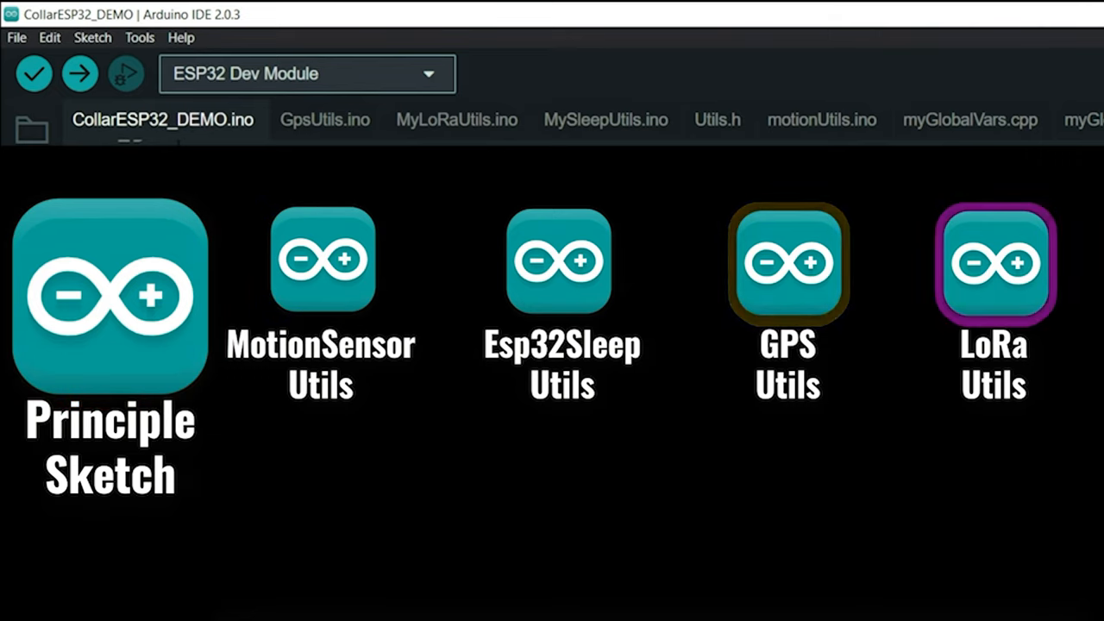
pyautogui.click(110, 297)
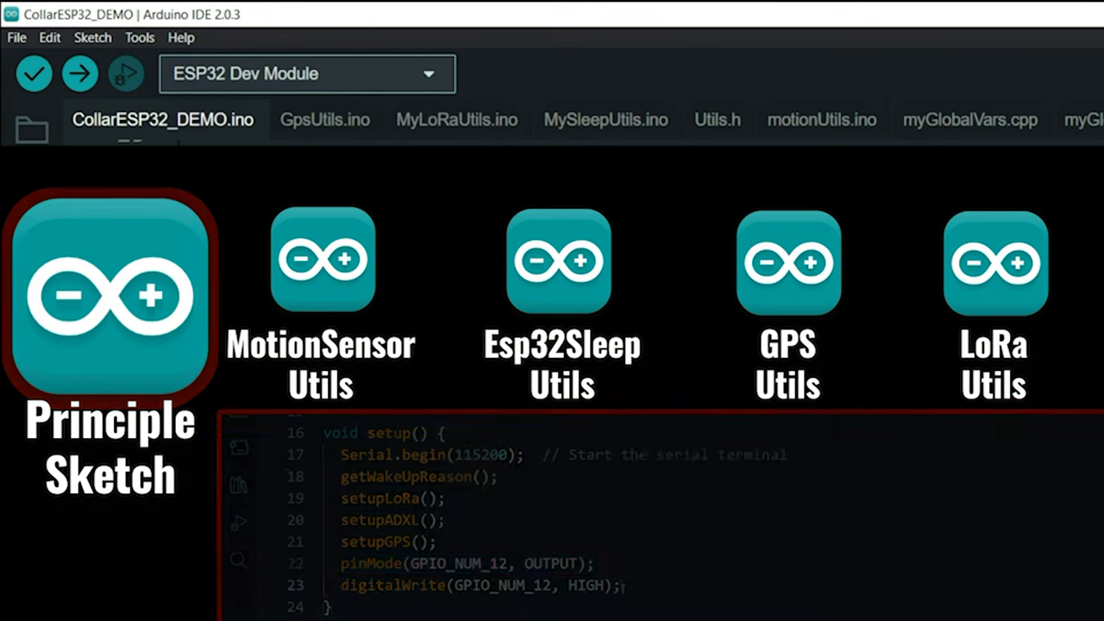
pyautogui.click(321, 258)
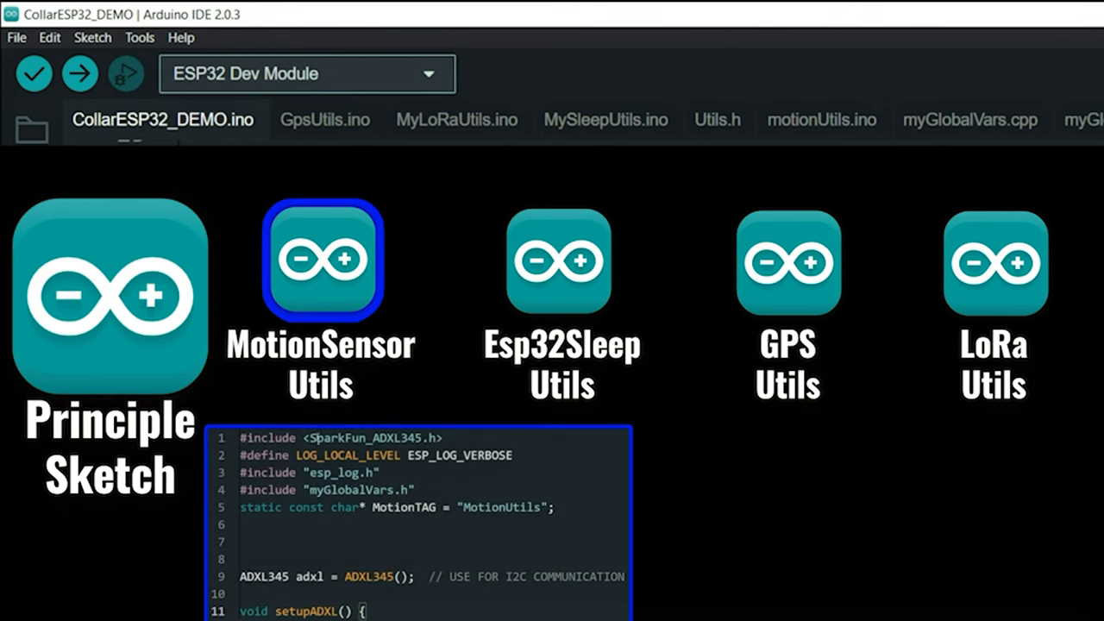
pyautogui.click(786, 262)
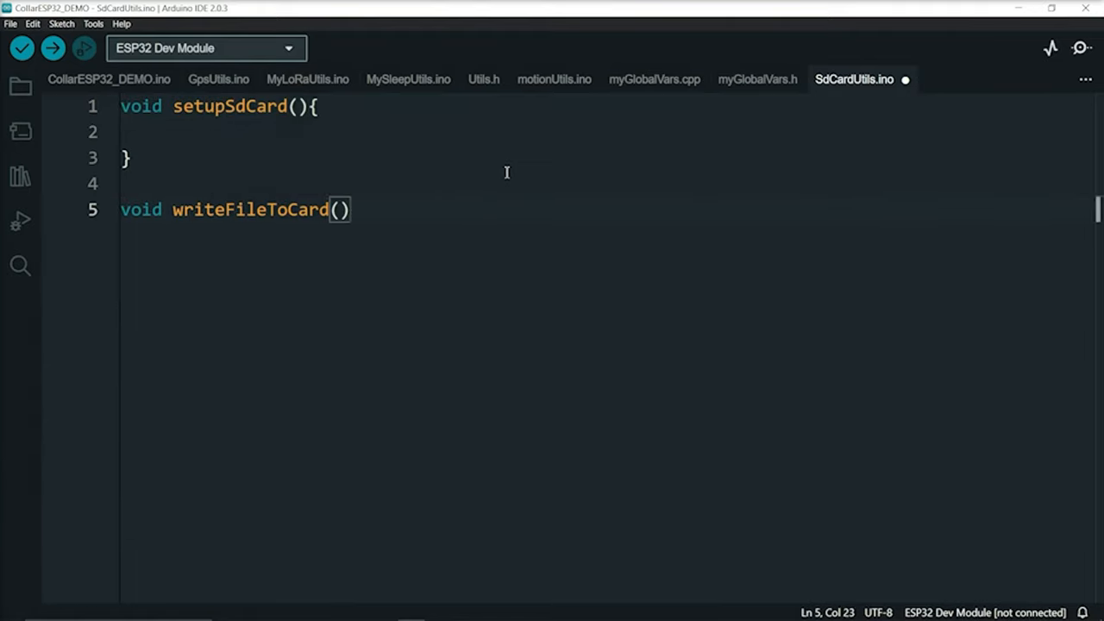
pyautogui.write('{')
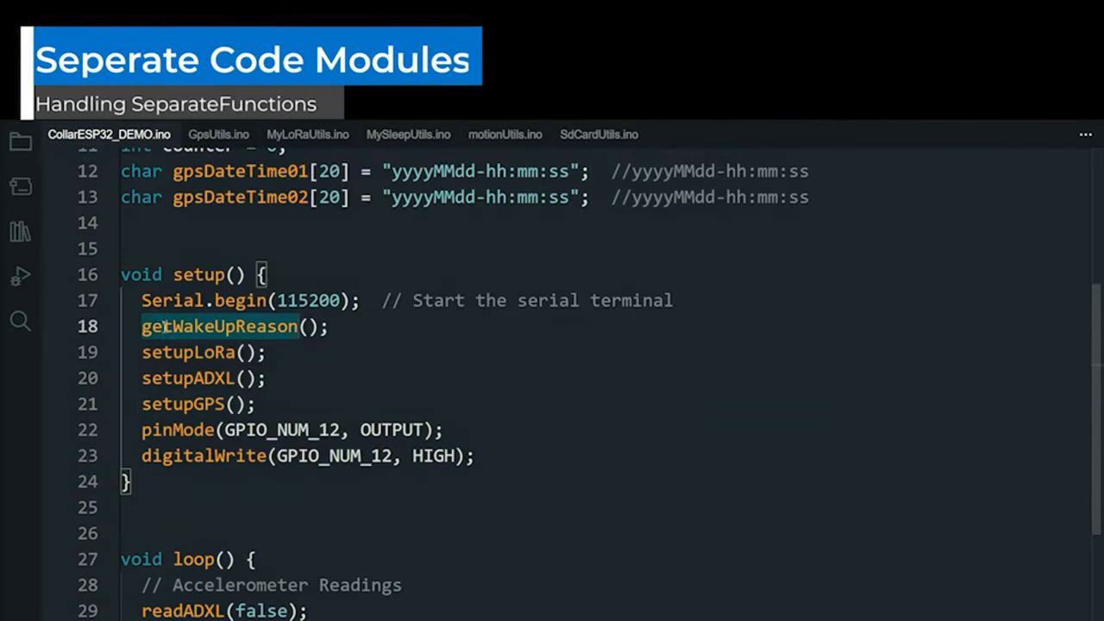
pyautogui.click(407, 135)
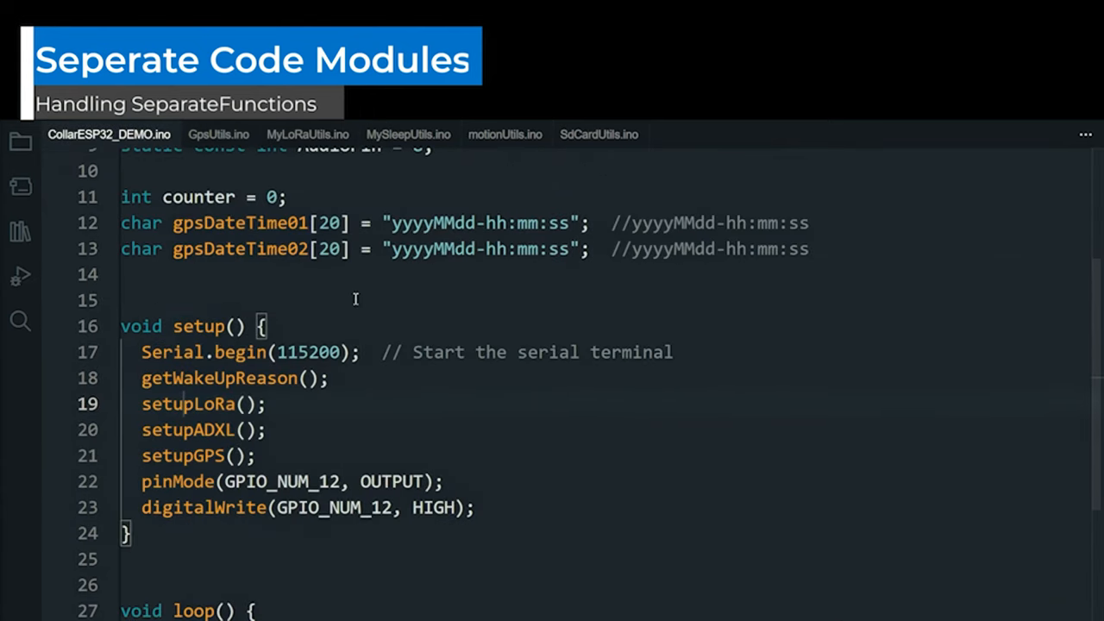
pyautogui.click(307, 134)
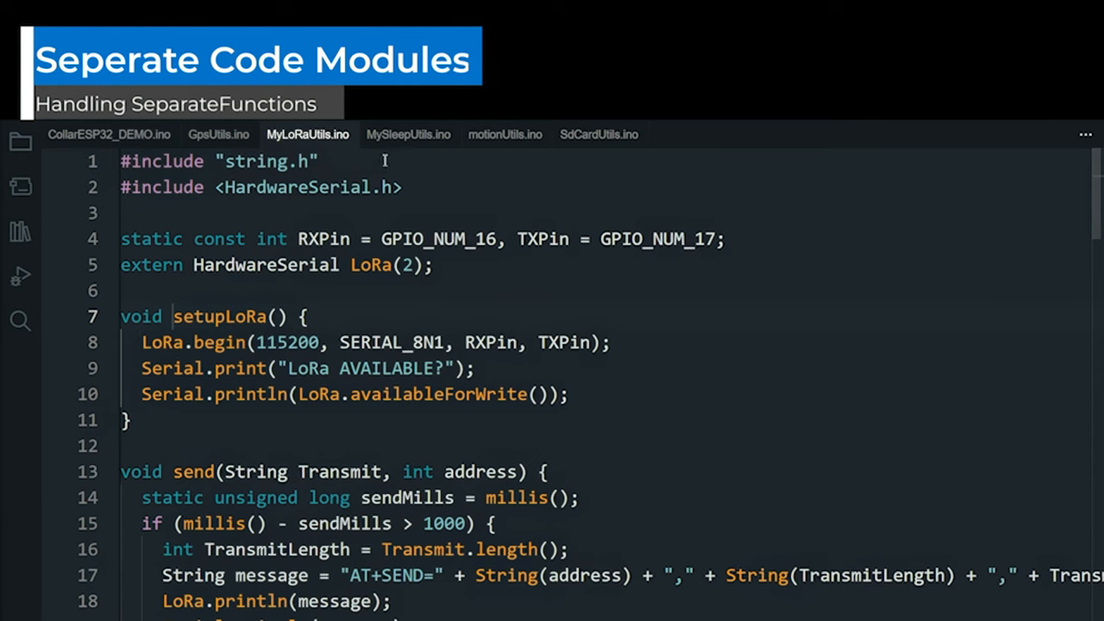
pyautogui.click(107, 135)
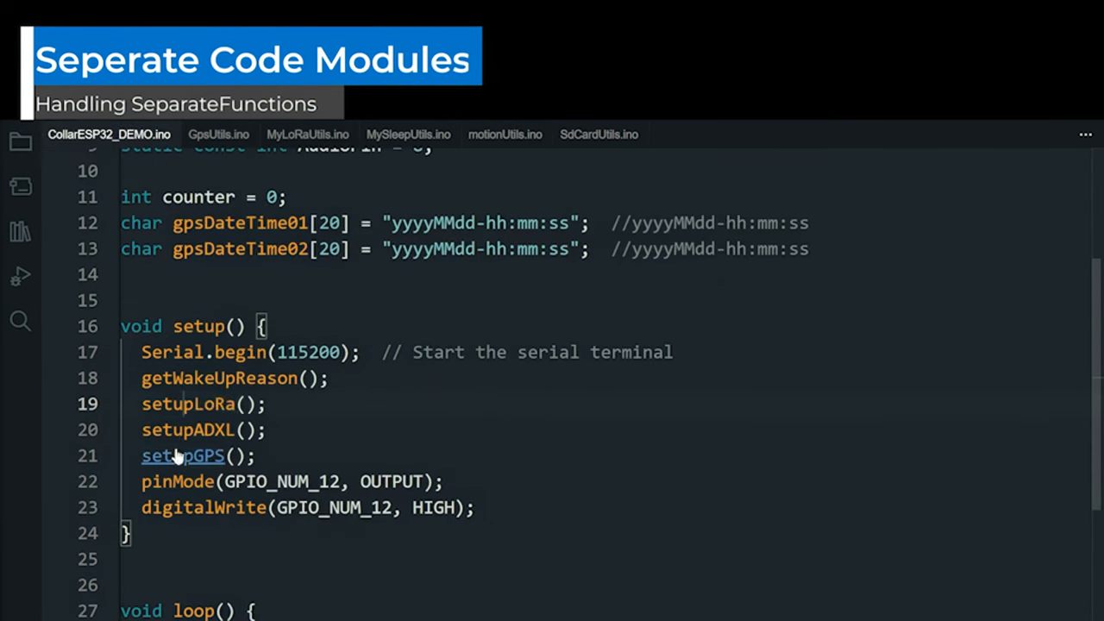
pyautogui.click(504, 134)
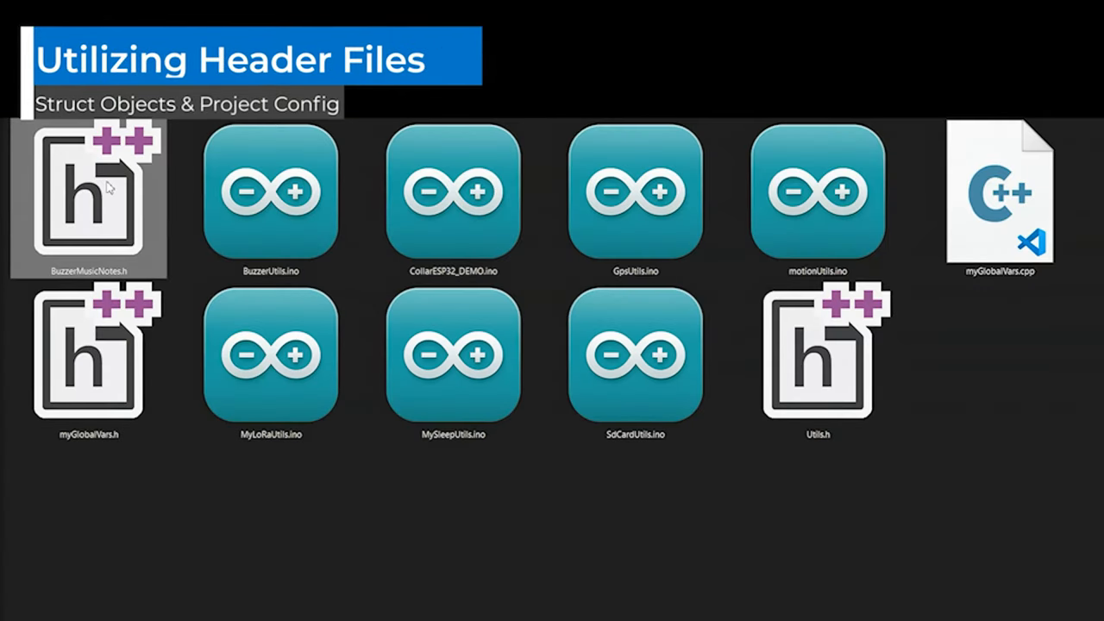
# Select _locData in Utils.h, step through GpsLocObject uses in GpsUtils.ino, then show myGlobalVars.h.
pyautogui.click(817, 357)
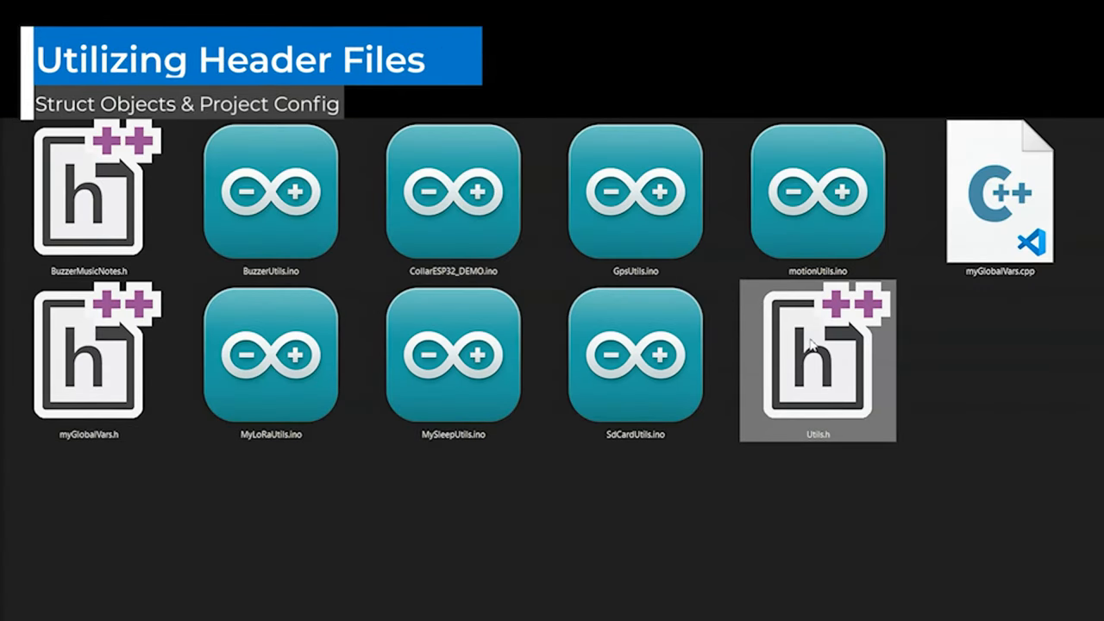
pyautogui.doubleClick(818, 357)
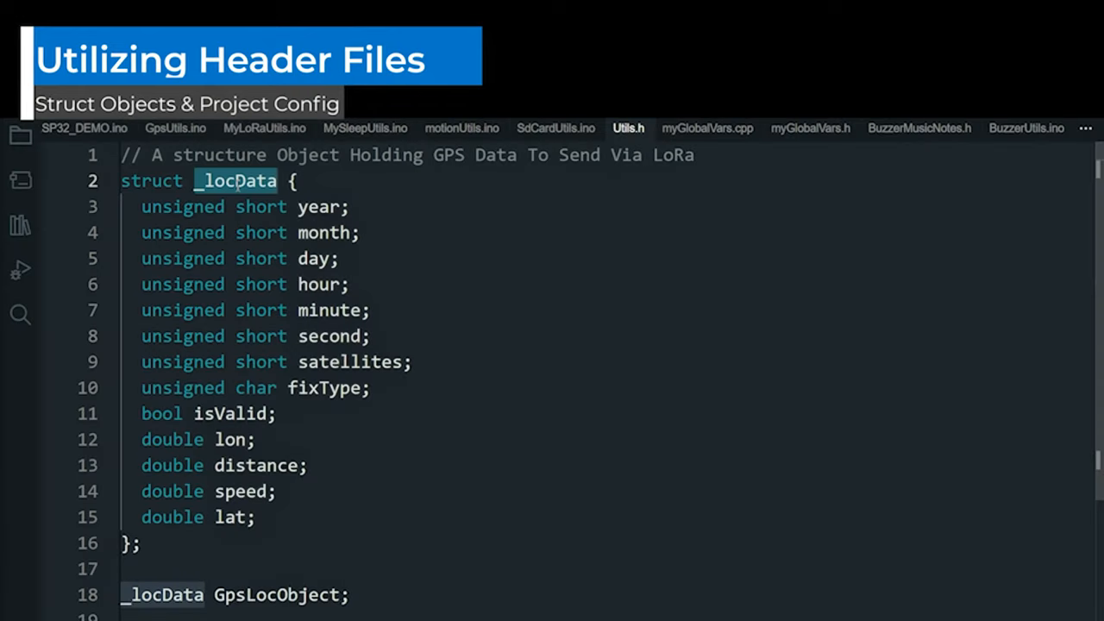
pyautogui.scroll(-3)
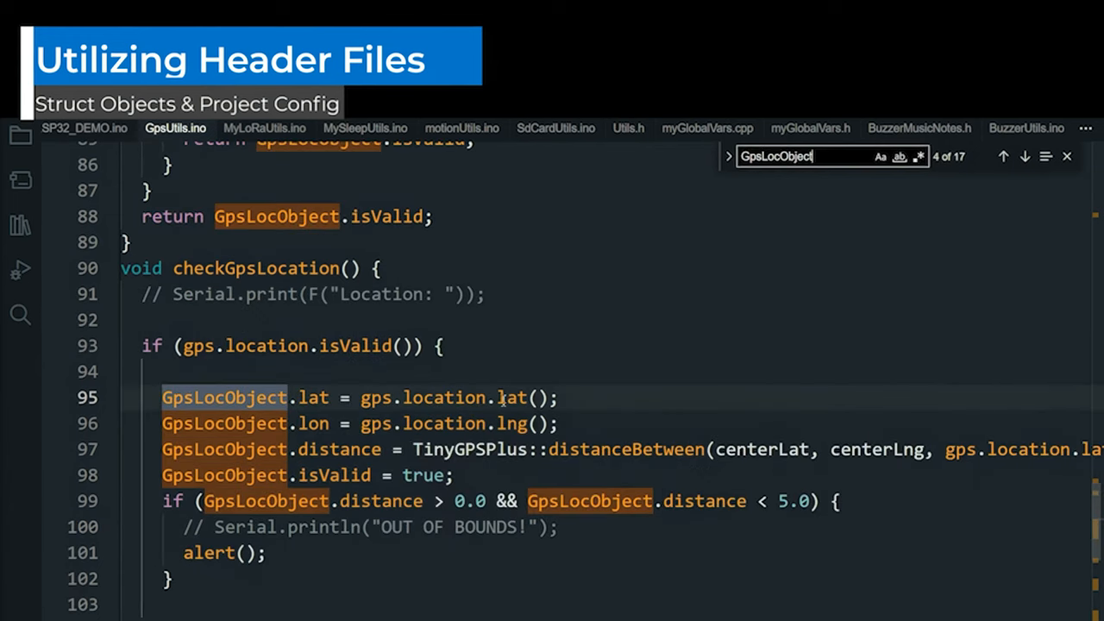
pyautogui.click(1024, 155)
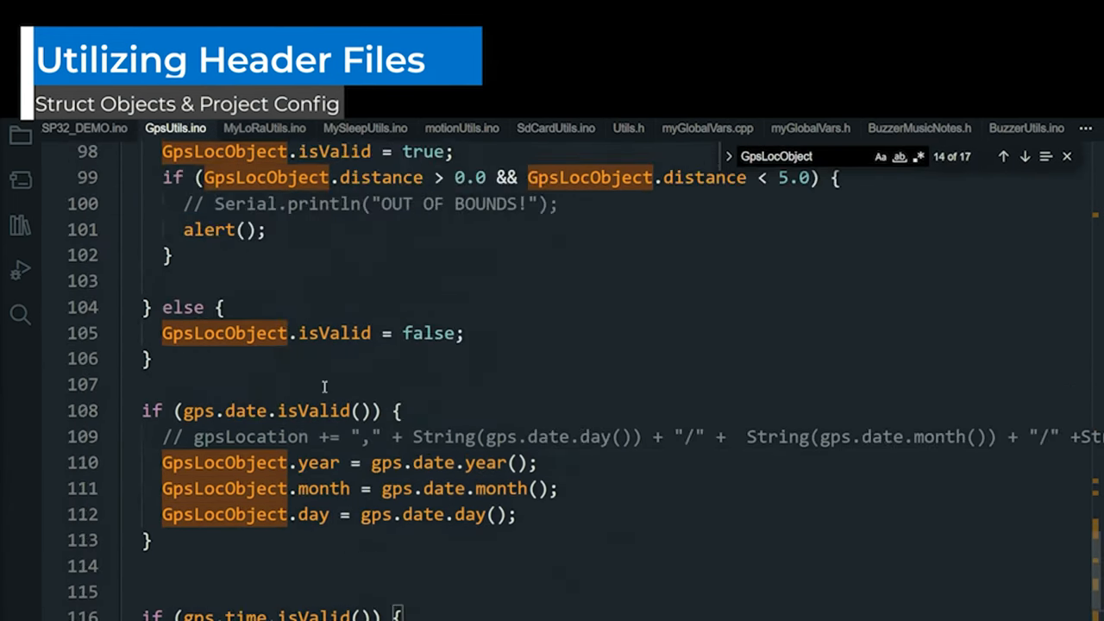
pyautogui.click(809, 128)
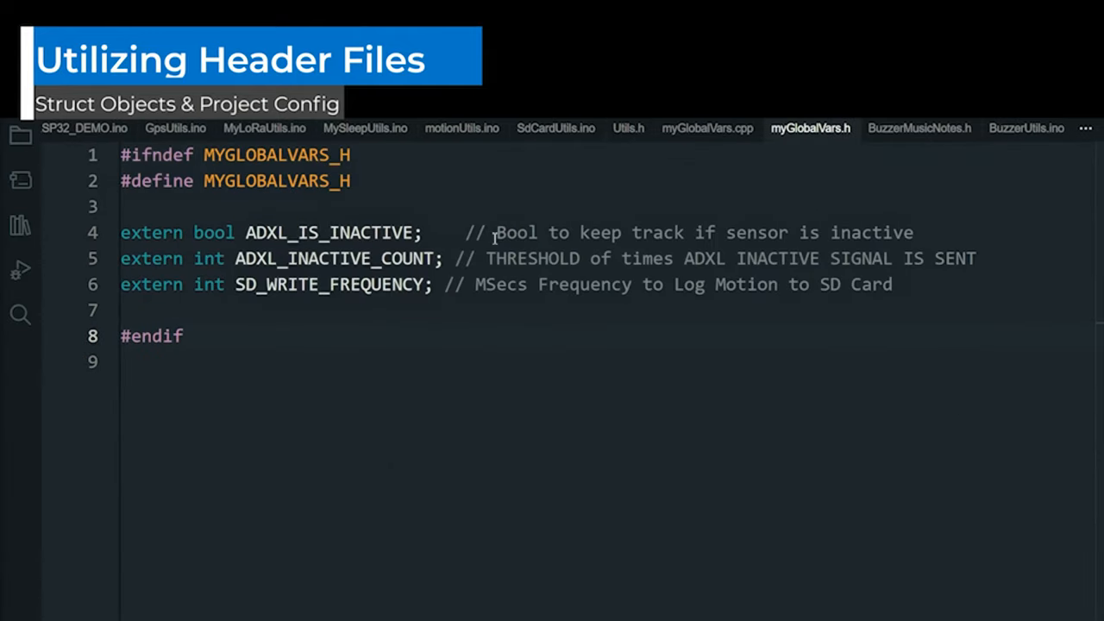
# Review myGlobalVars.cpp, BuzzerMusicNotes.h and BuzzerUtils.ino, then find the alert() call in GpsUtils.ino.
pyautogui.click(707, 128)
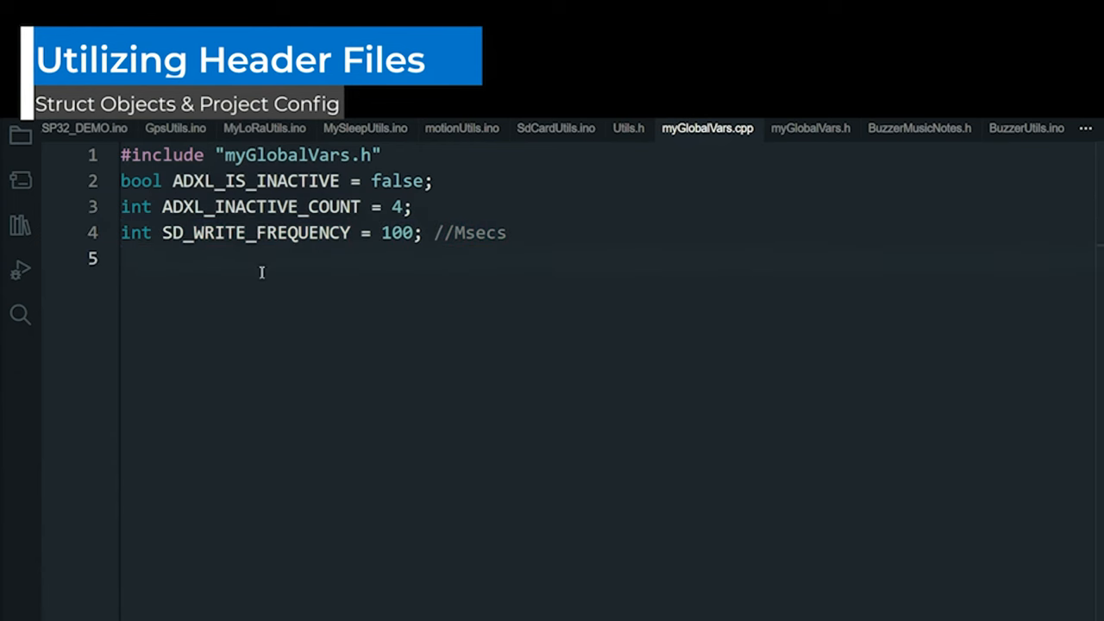
pyautogui.click(918, 128)
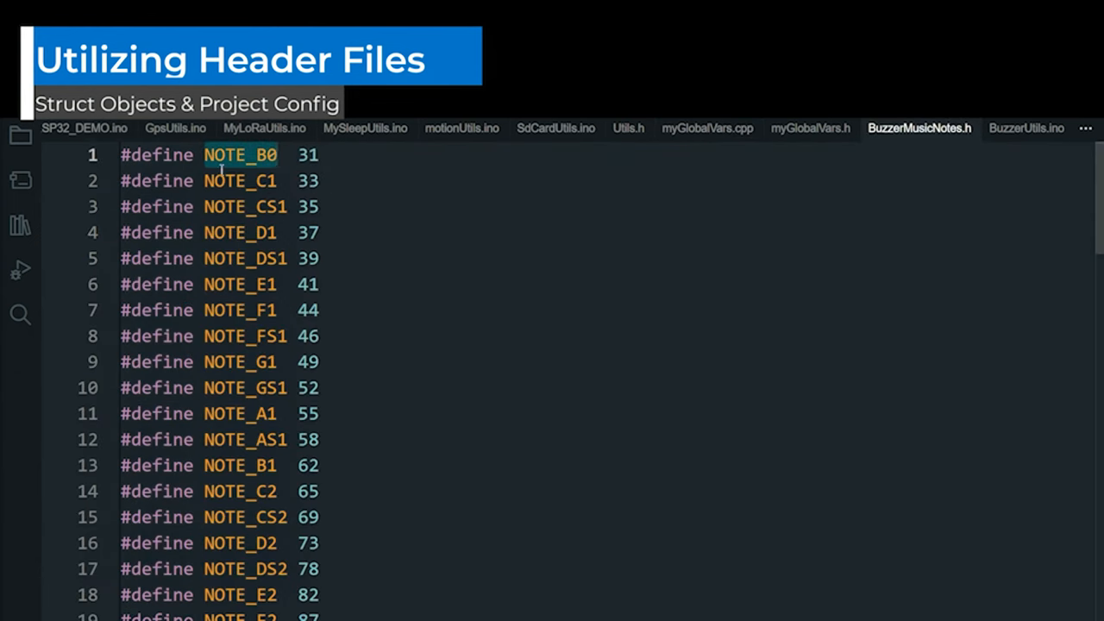
pyautogui.click(1027, 127)
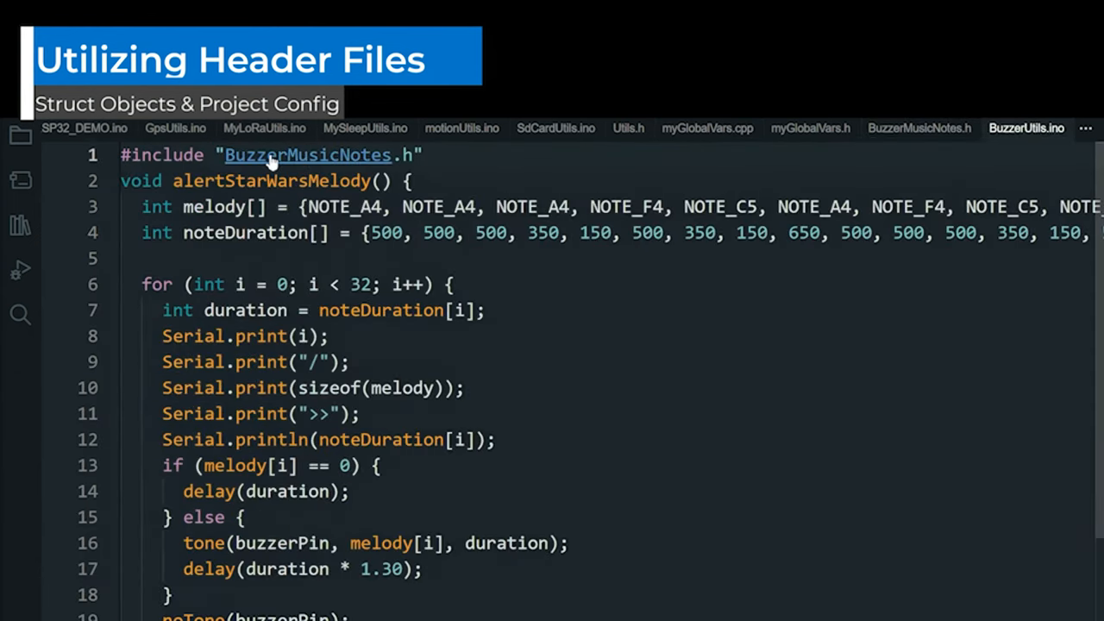
pyautogui.moveTo(345, 207)
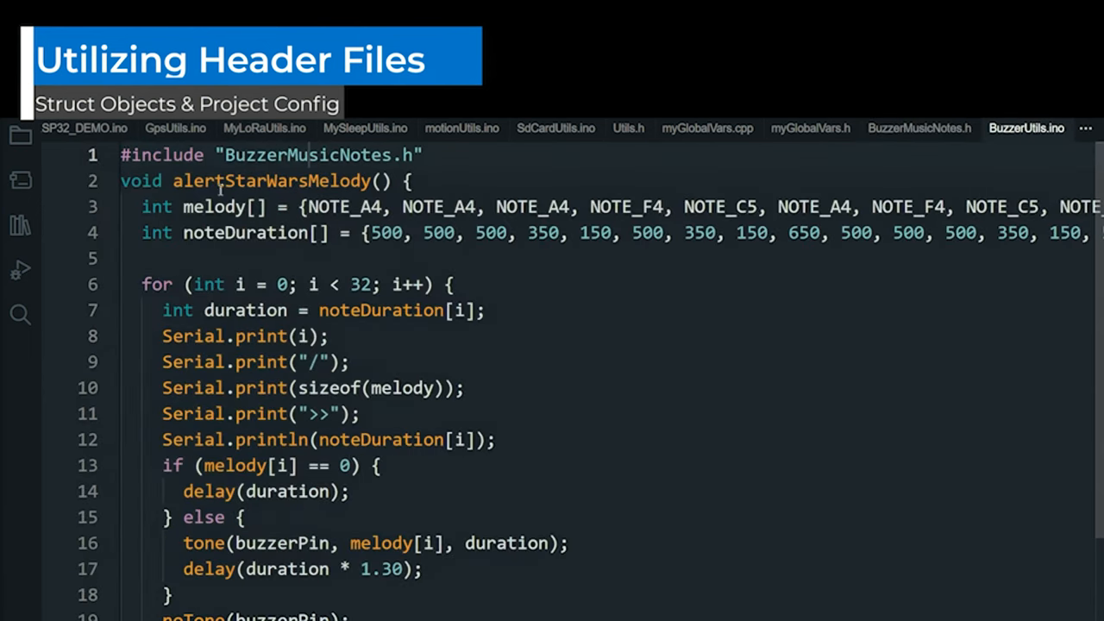
pyautogui.click(176, 128)
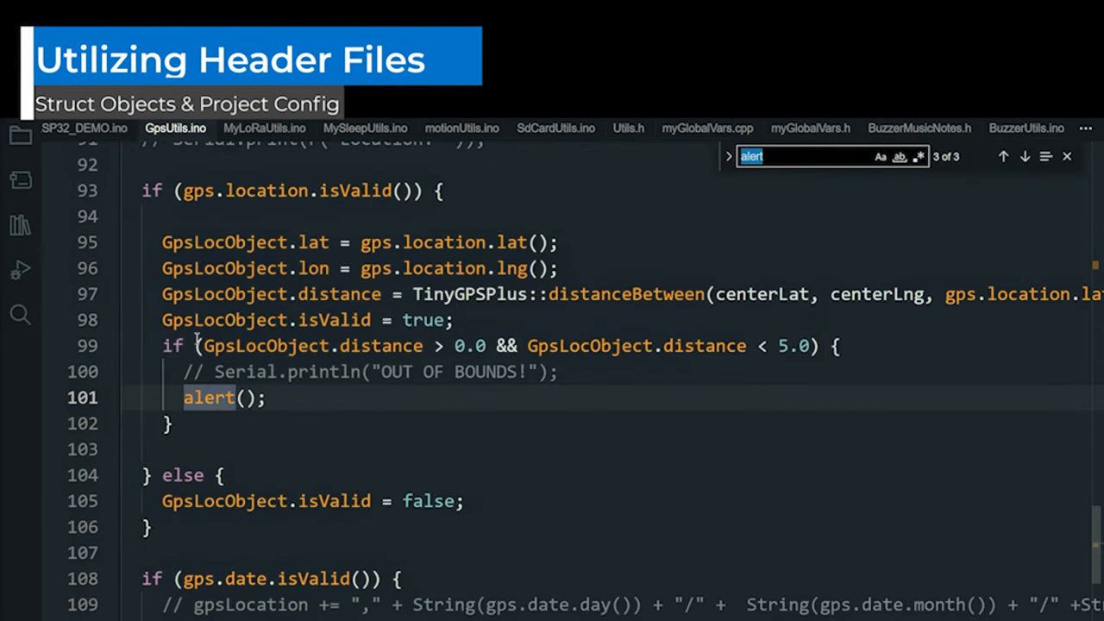
pyautogui.moveTo(209, 396)
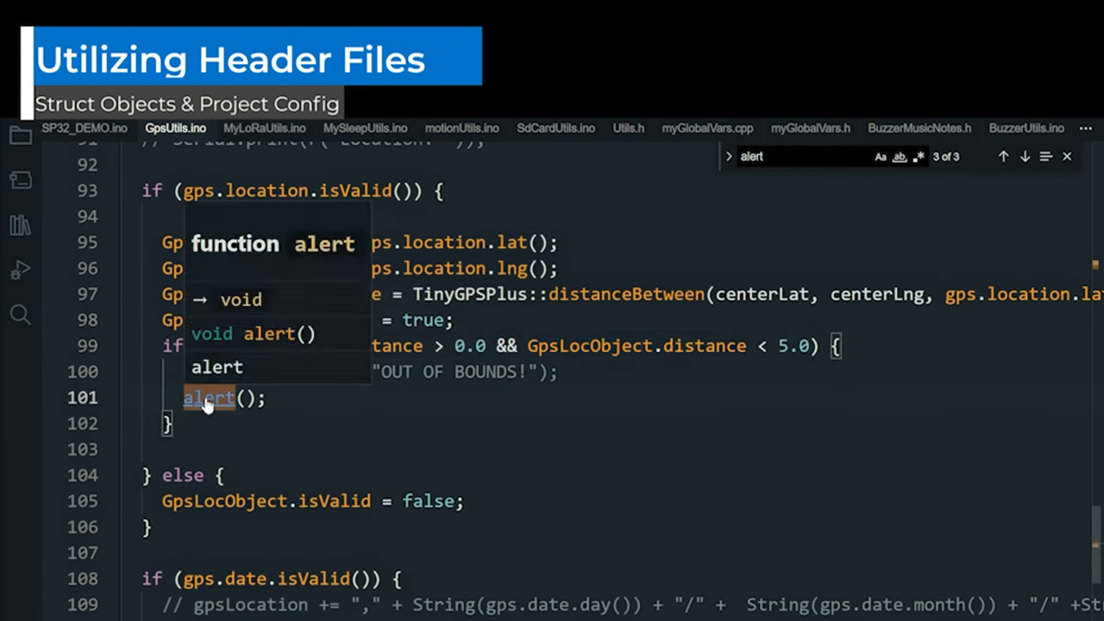